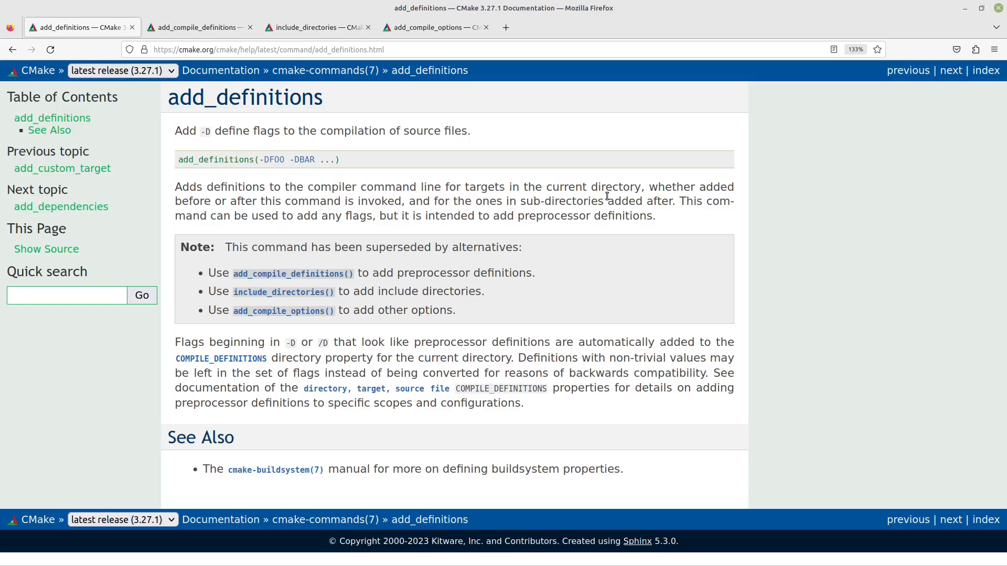
Step: Read the add_definitions note and syntax, selecting VAR, then view add_compile_definitions
double_click(385, 247)
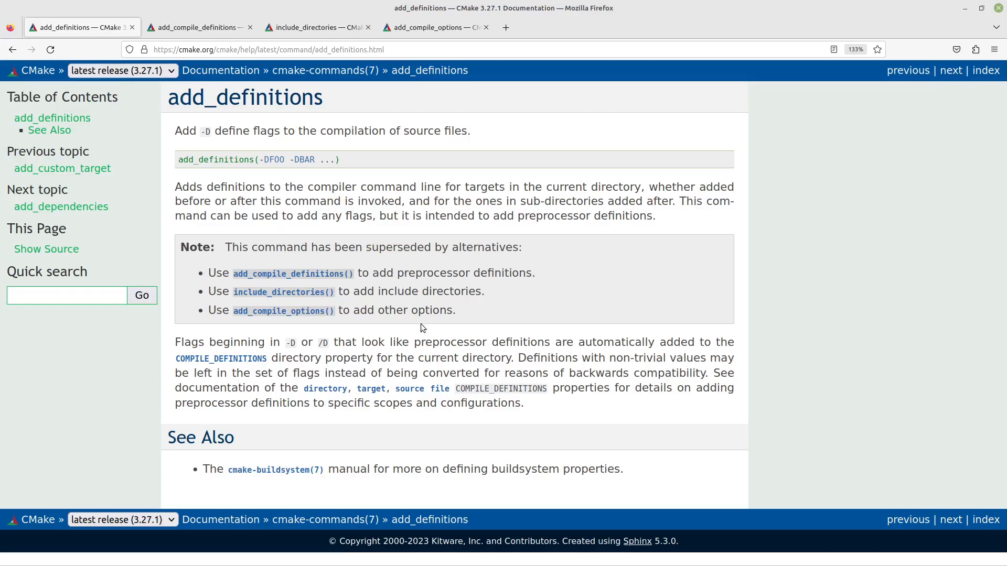
mouse_move(425, 313)
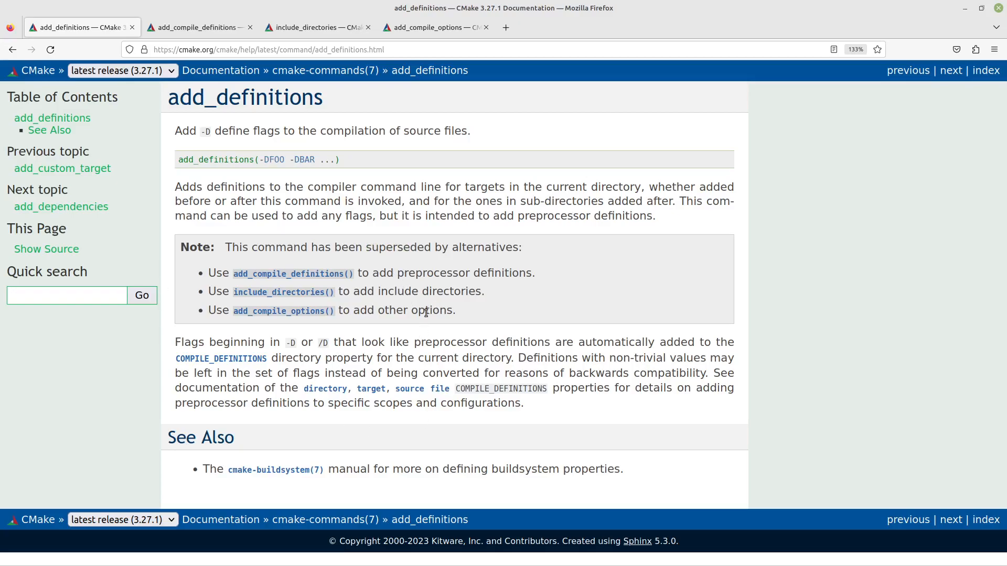
mouse_move(296, 261)
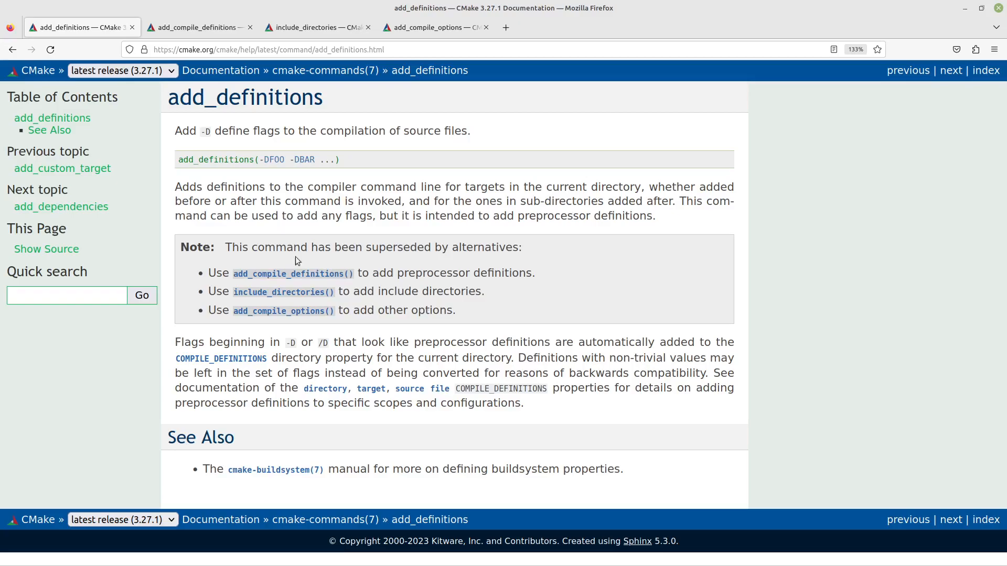
mouse_move(316, 286)
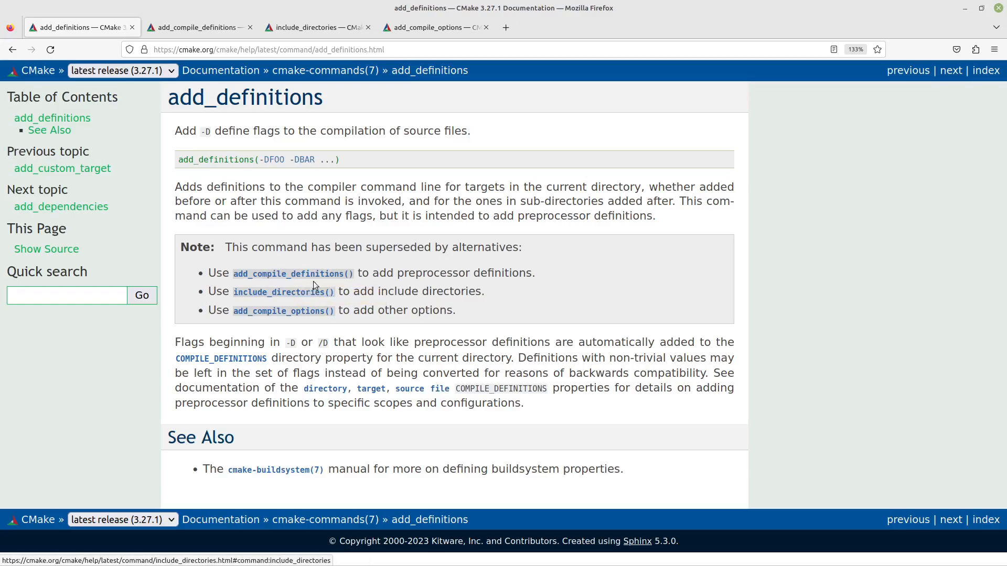
mouse_move(264, 305)
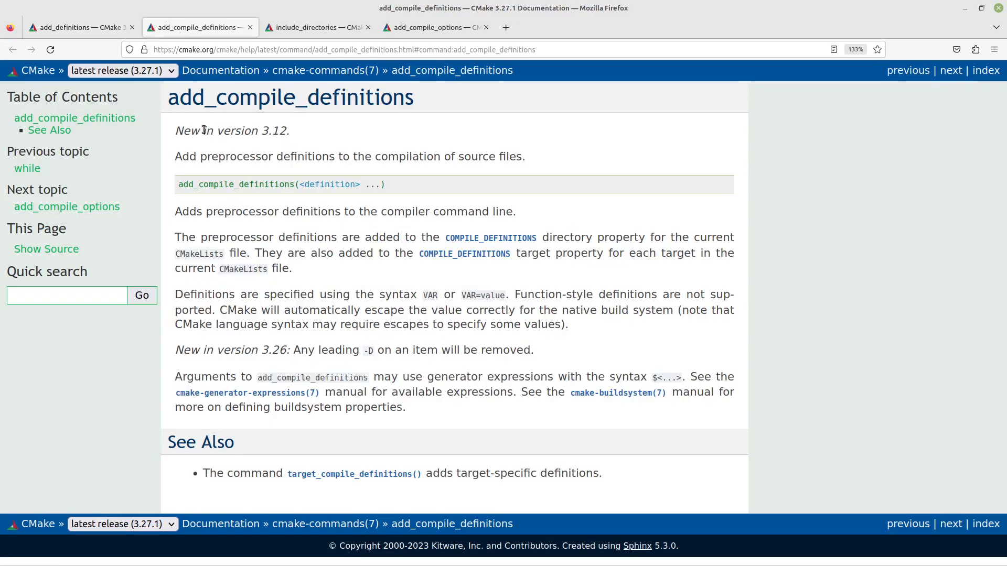
mouse_move(435, 370)
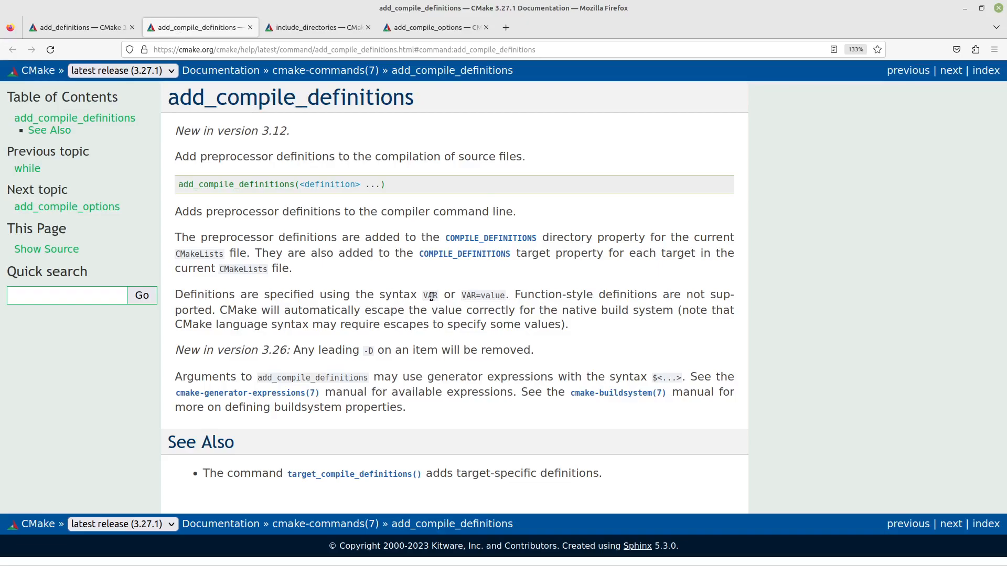
mouse_move(423, 297)
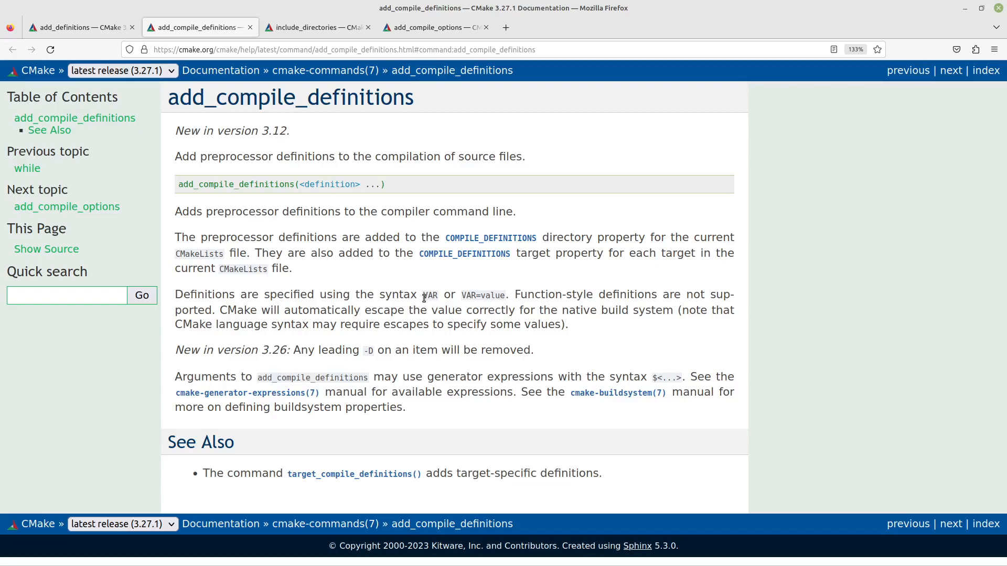
double_click(430, 294)
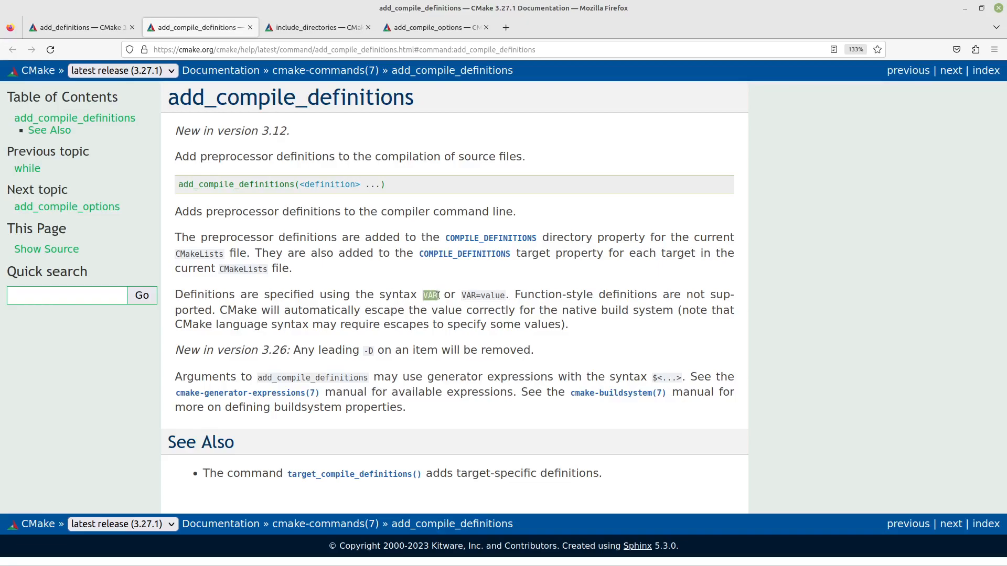
mouse_move(464, 295)
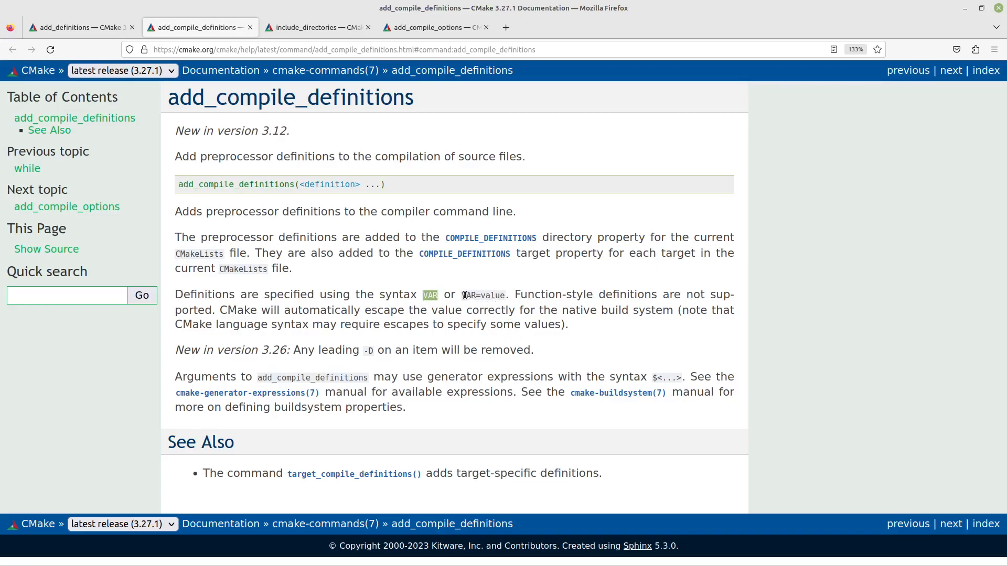
double_click(470, 295)
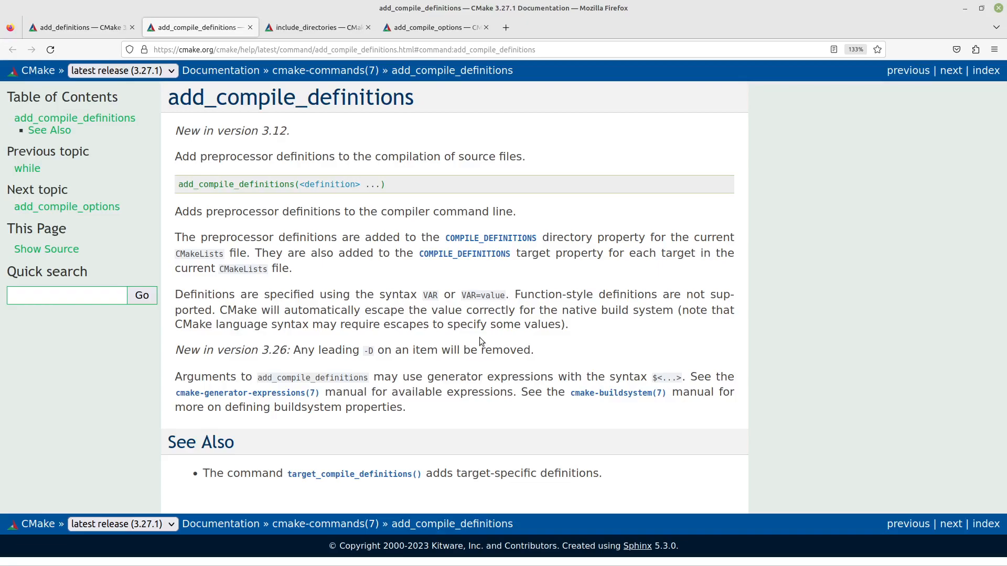
left_click(79, 27)
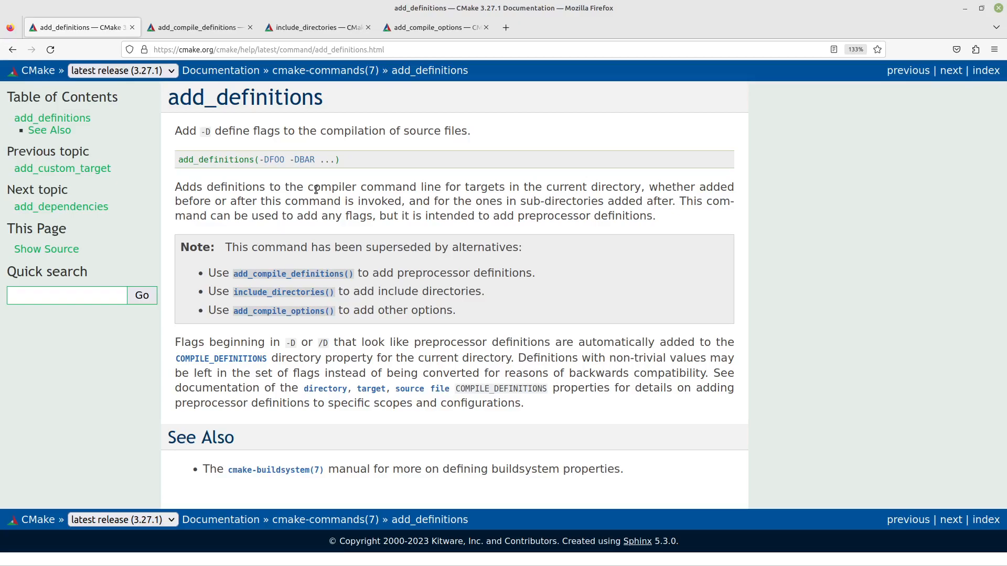
left_click(193, 27)
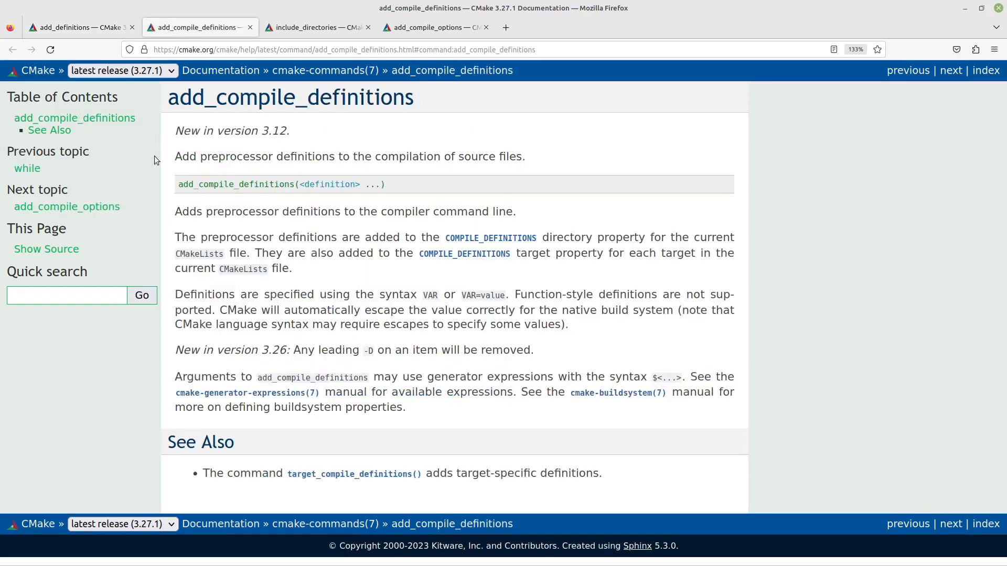
mouse_move(360, 297)
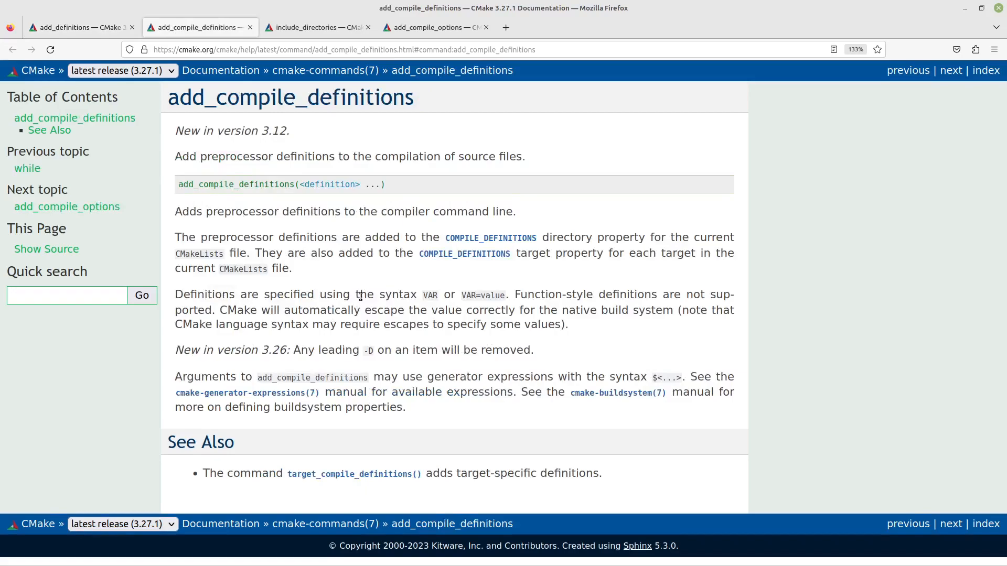
mouse_move(476, 275)
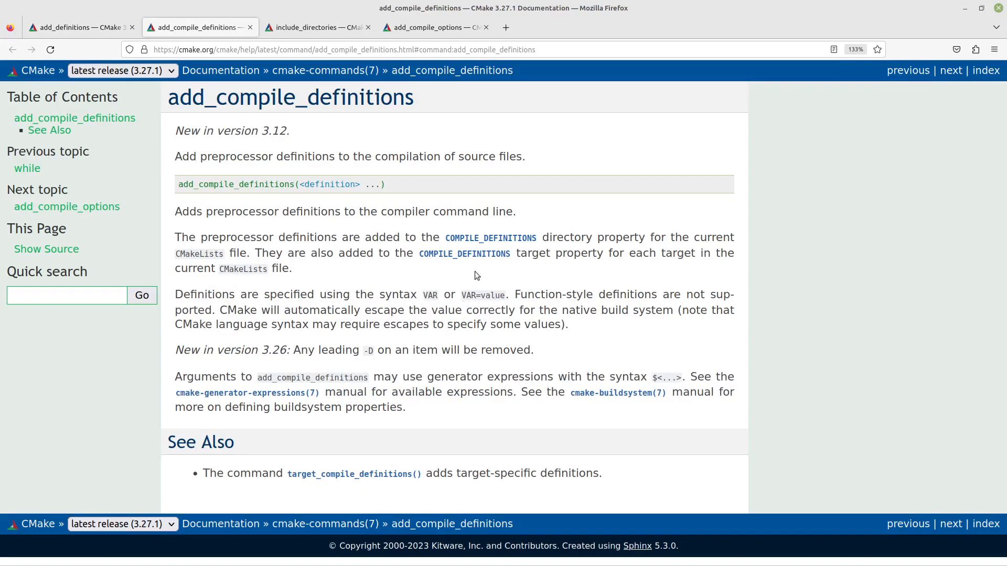
mouse_move(487, 304)
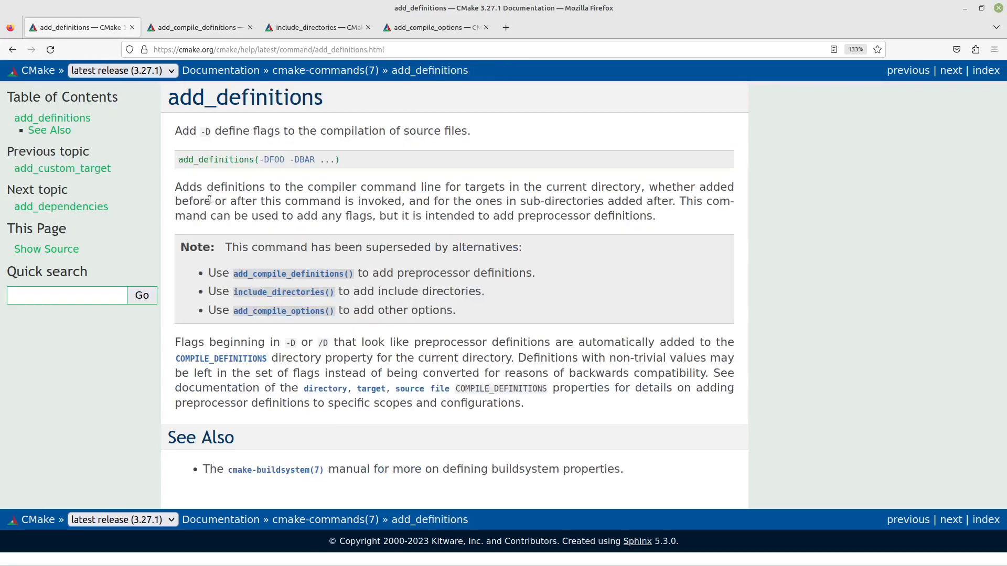
mouse_move(422, 177)
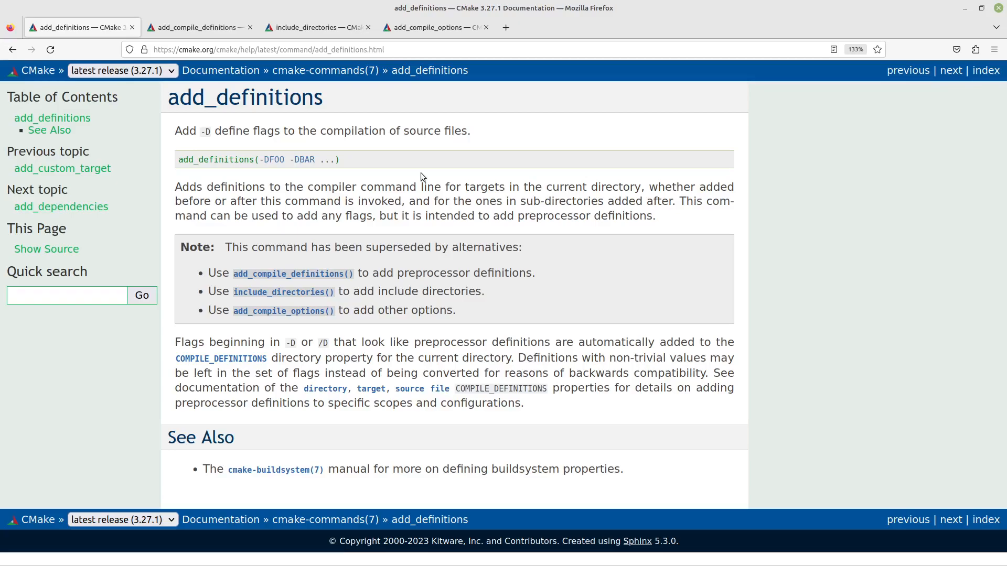
mouse_move(312, 274)
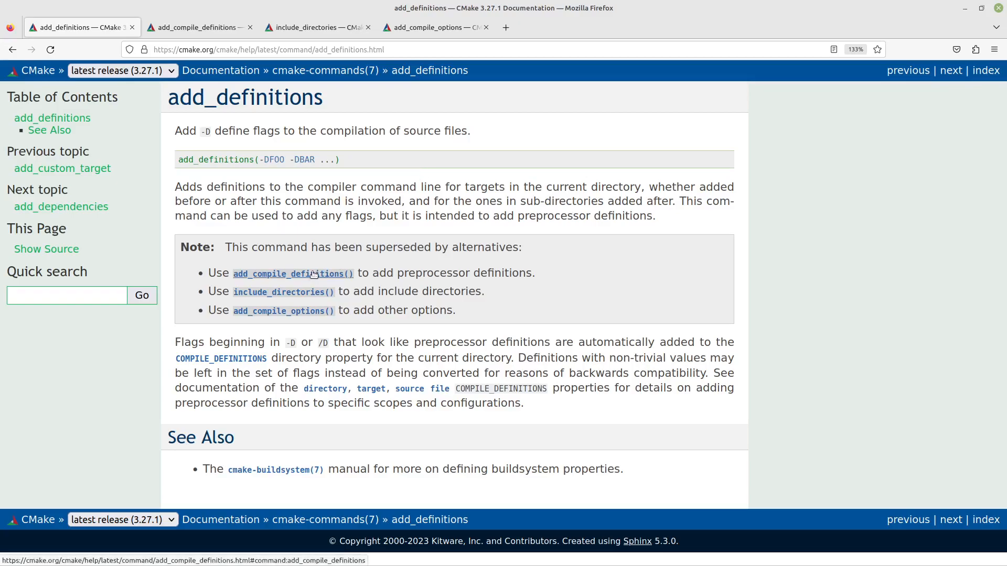
mouse_move(324, 271)
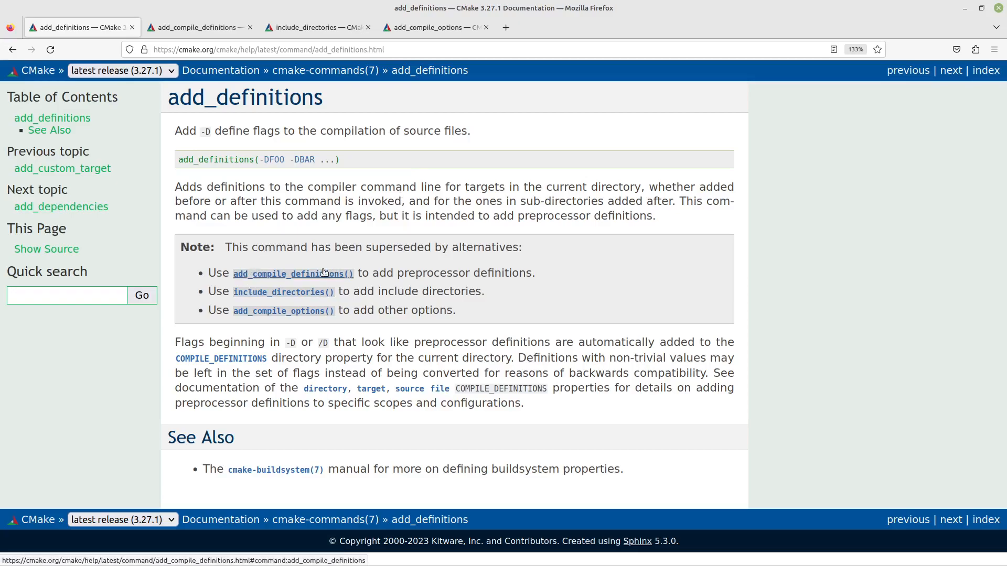
mouse_move(244, 155)
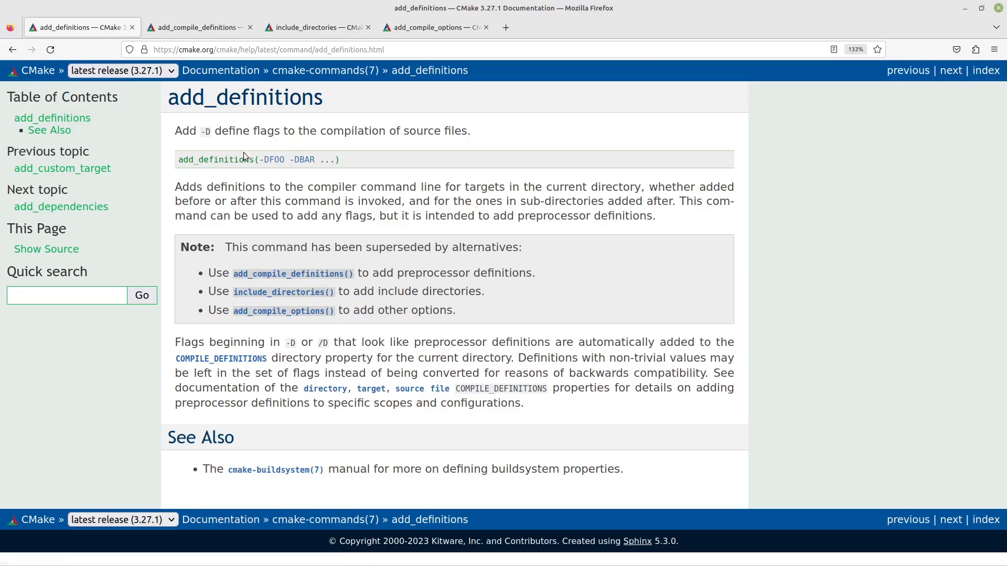
Step: View the include_directories page and its note preferring target_include_directories
left_click(316, 28)
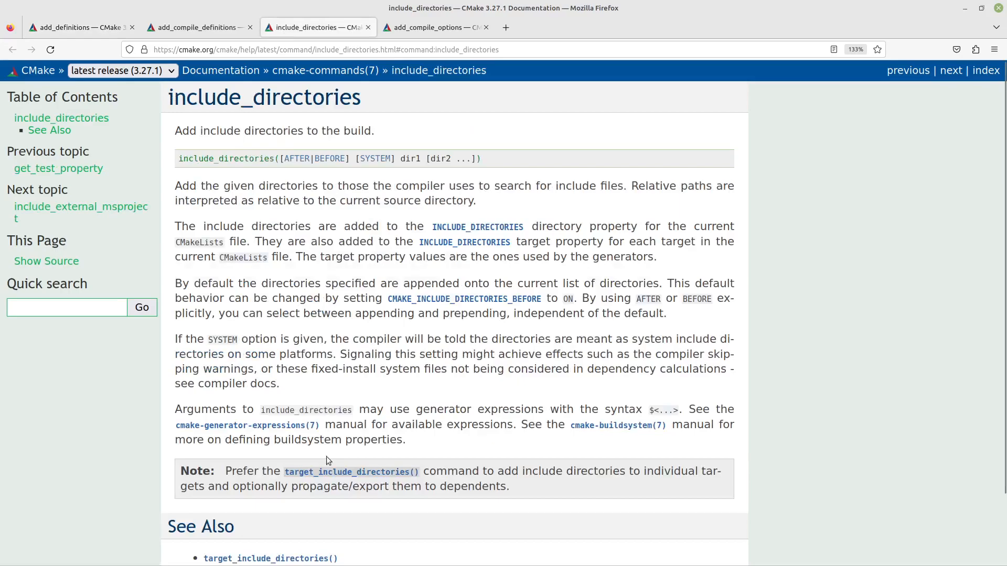
mouse_move(322, 225)
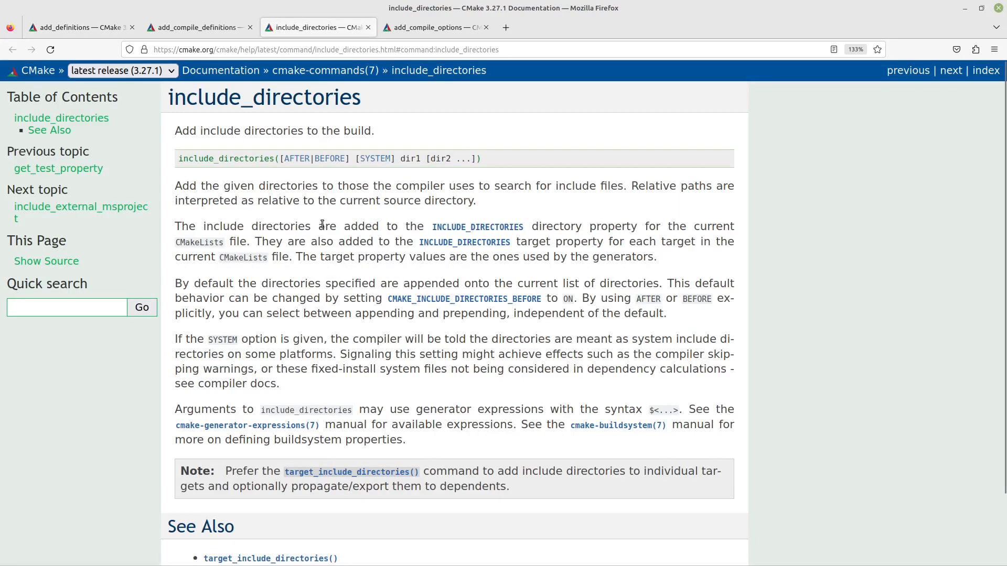
mouse_move(322, 179)
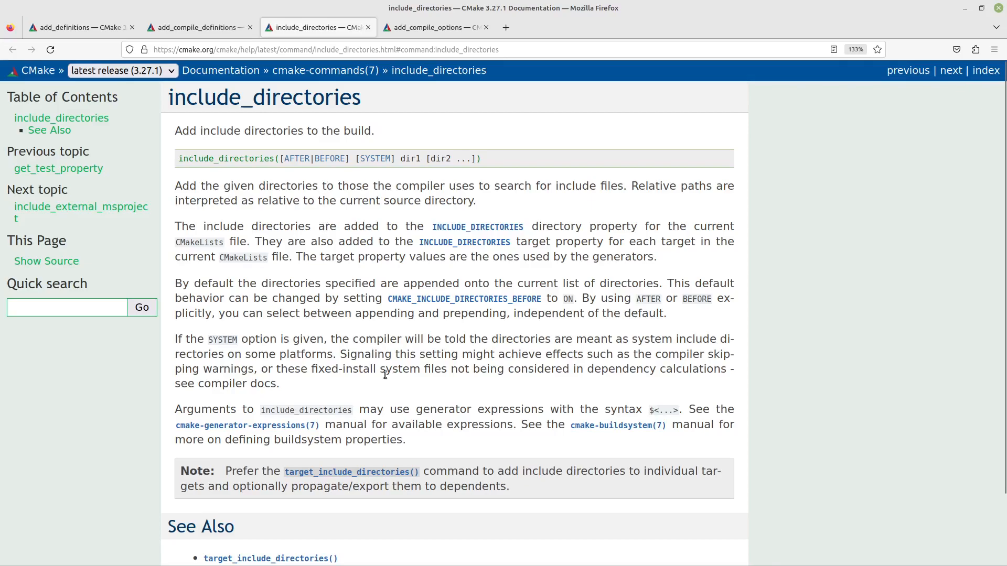
mouse_move(215, 42)
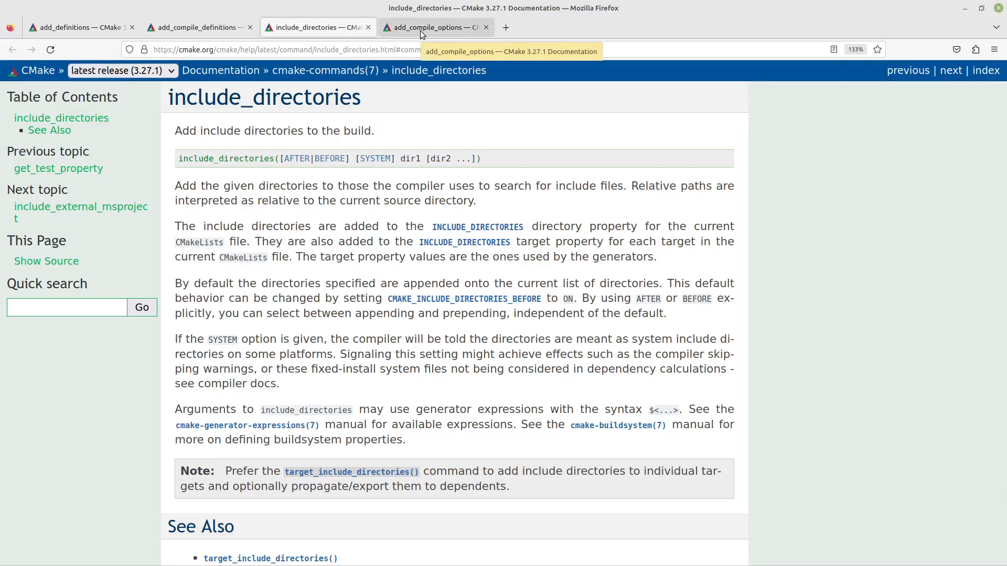
Step: Review the add_compile_options page and its example, then return to add_definitions
left_click(435, 27)
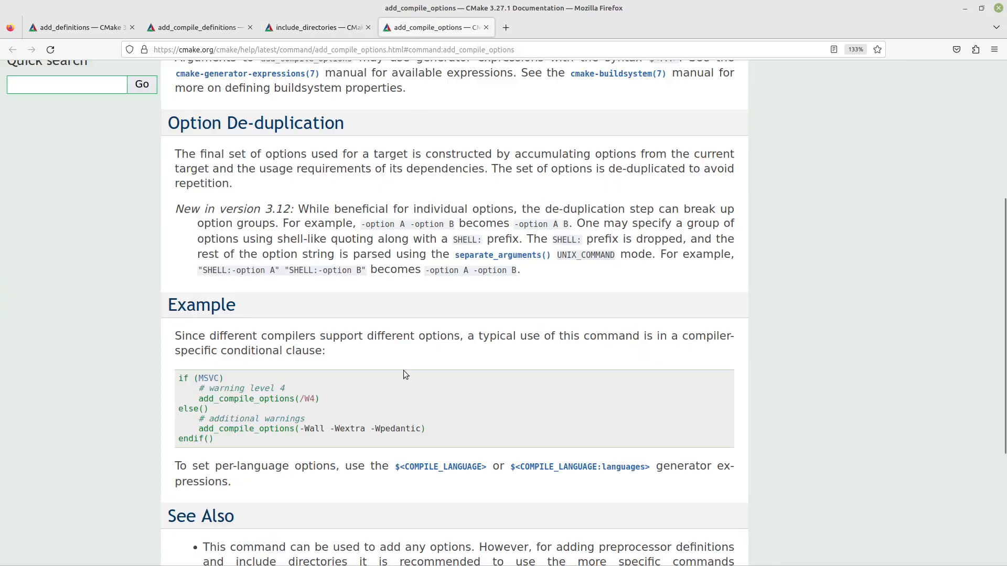
mouse_move(335, 288)
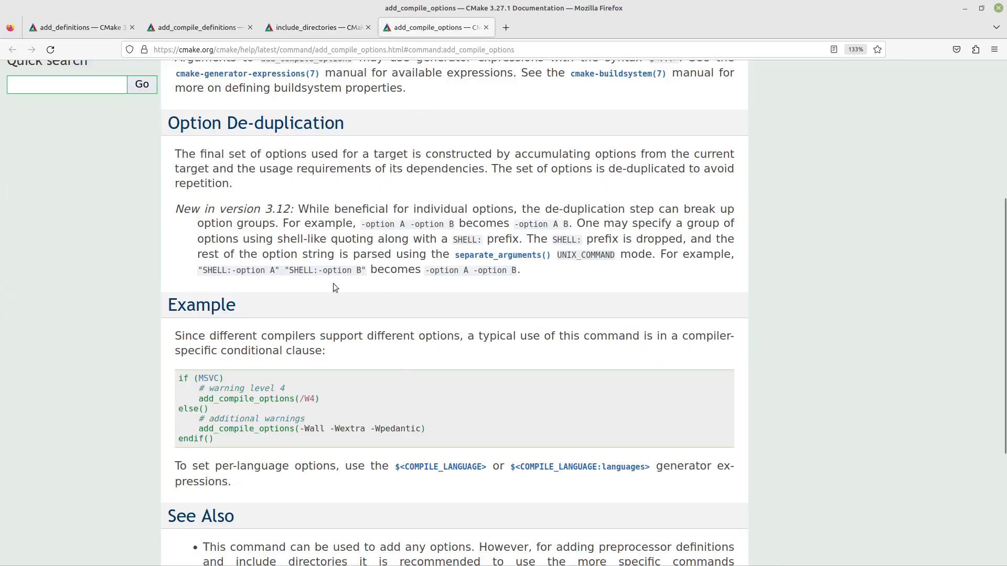
mouse_move(180, 378)
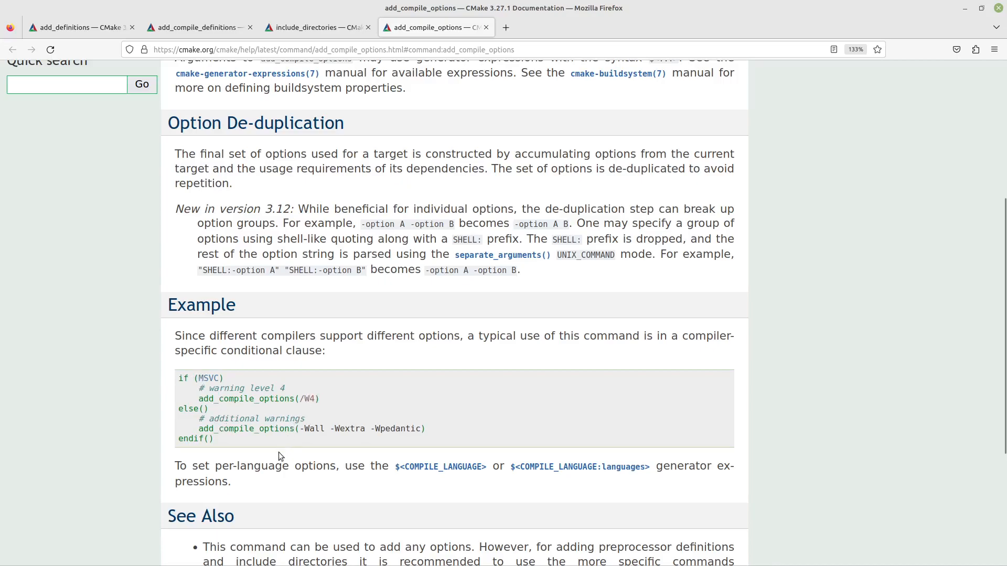
mouse_move(256, 446)
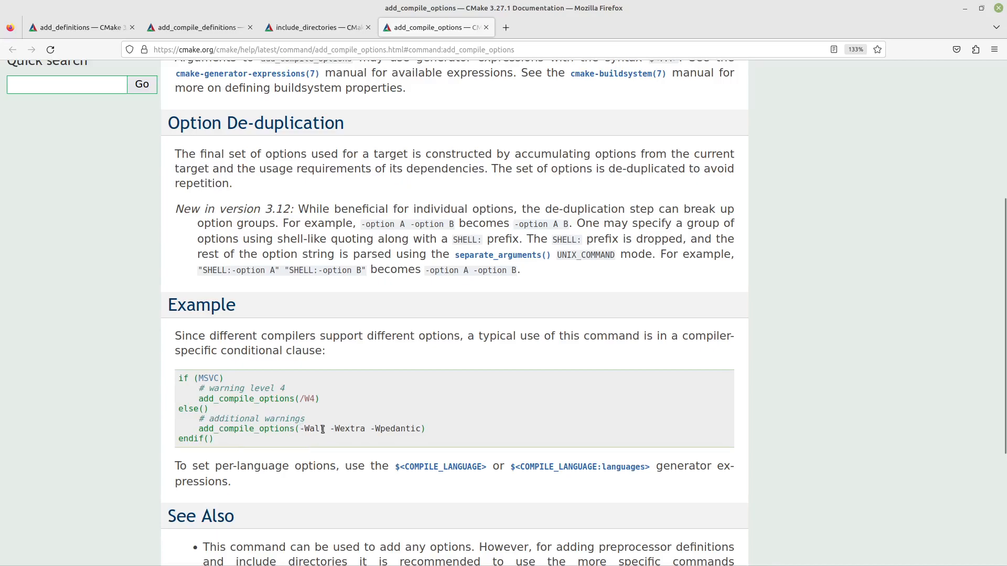
mouse_move(360, 428)
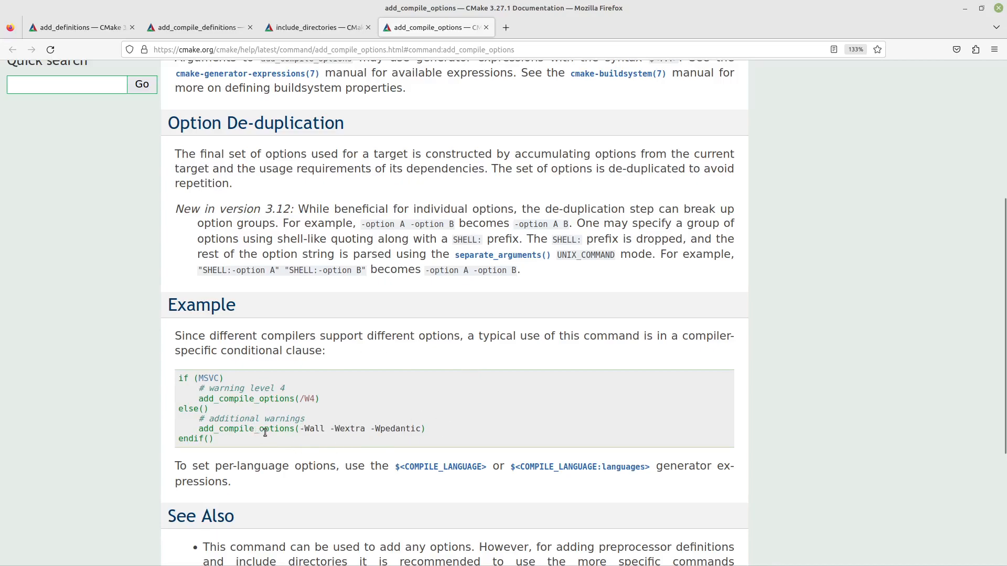
mouse_move(268, 416)
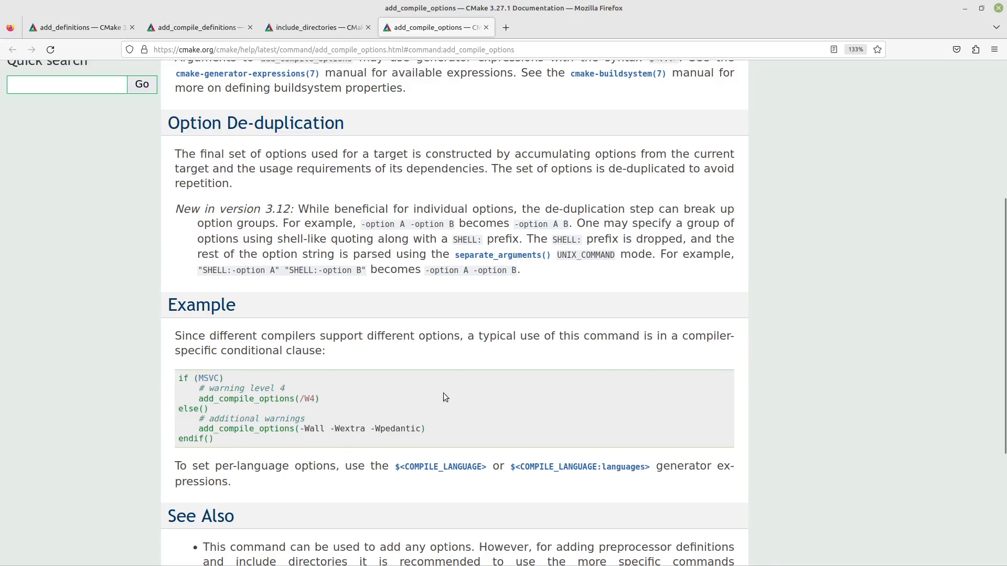
mouse_move(406, 441)
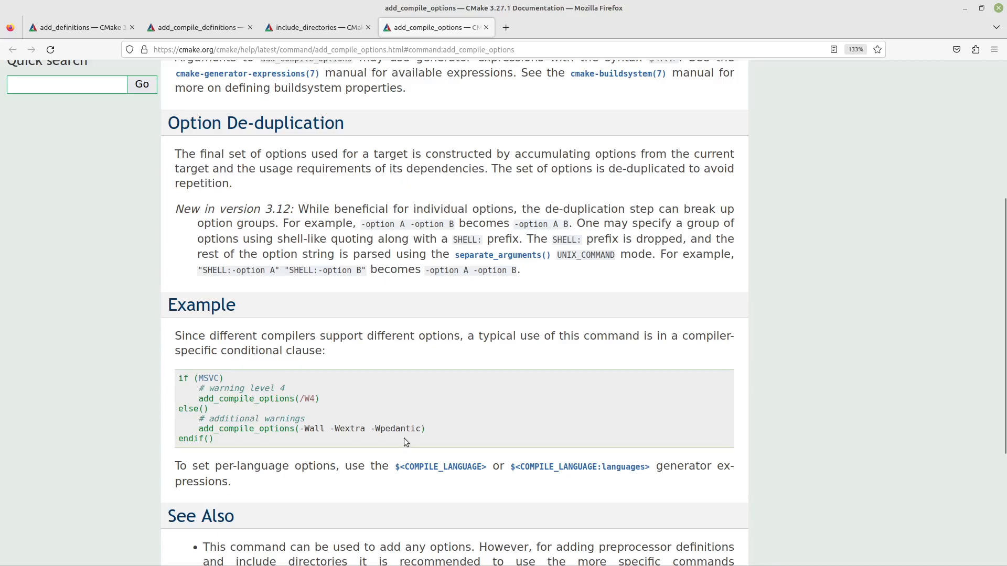
mouse_move(420, 380)
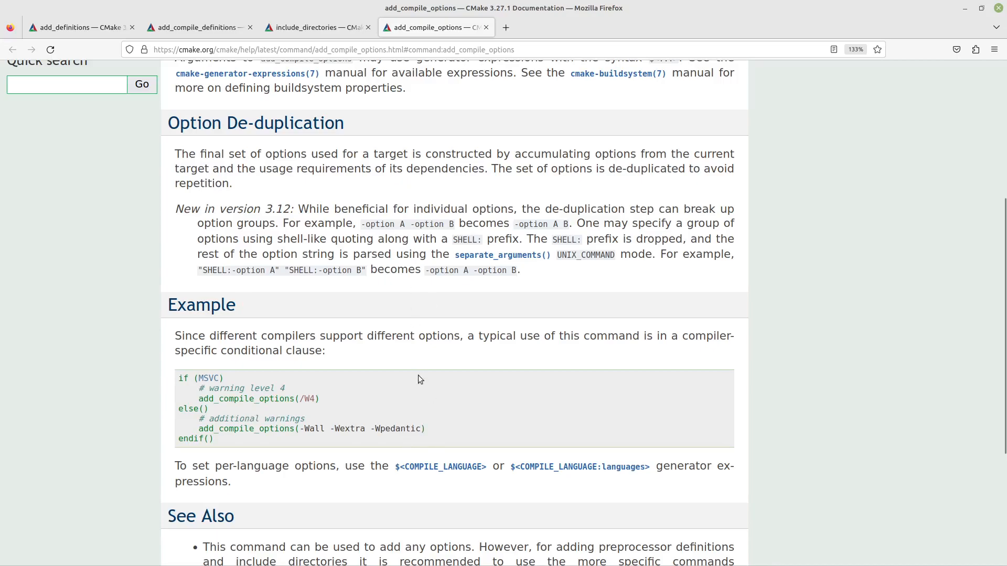
left_click(78, 28)
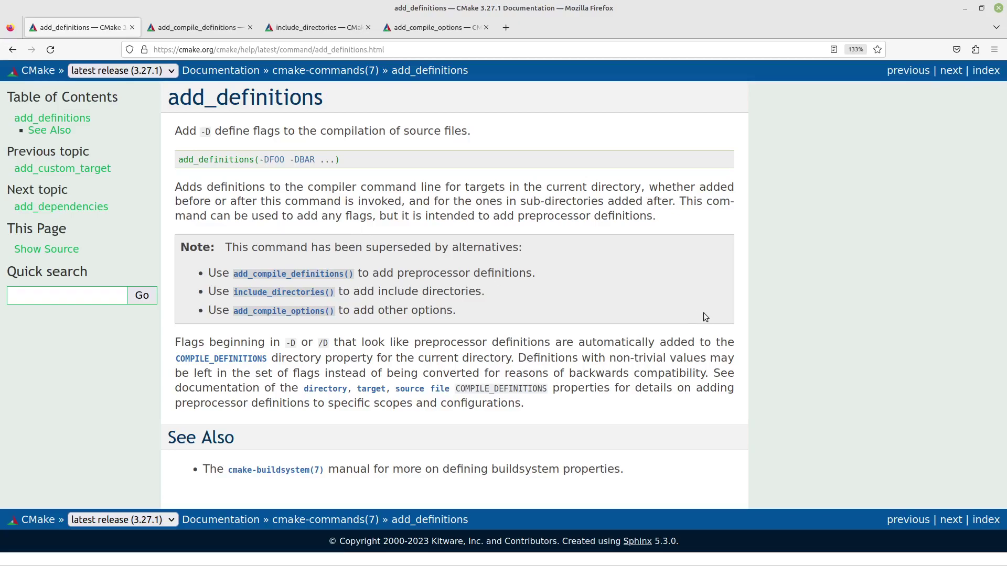
mouse_move(350, 193)
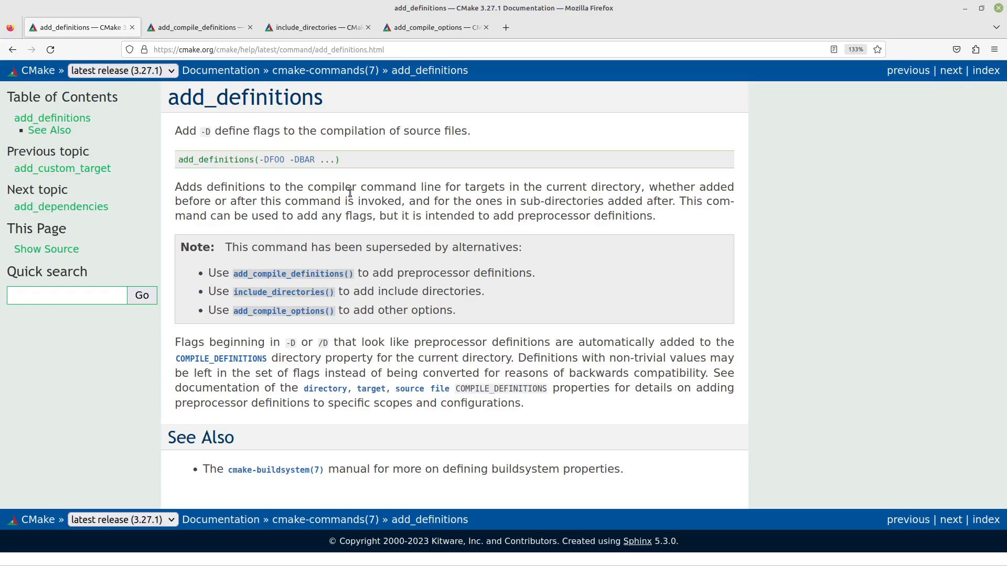
mouse_move(366, 211)
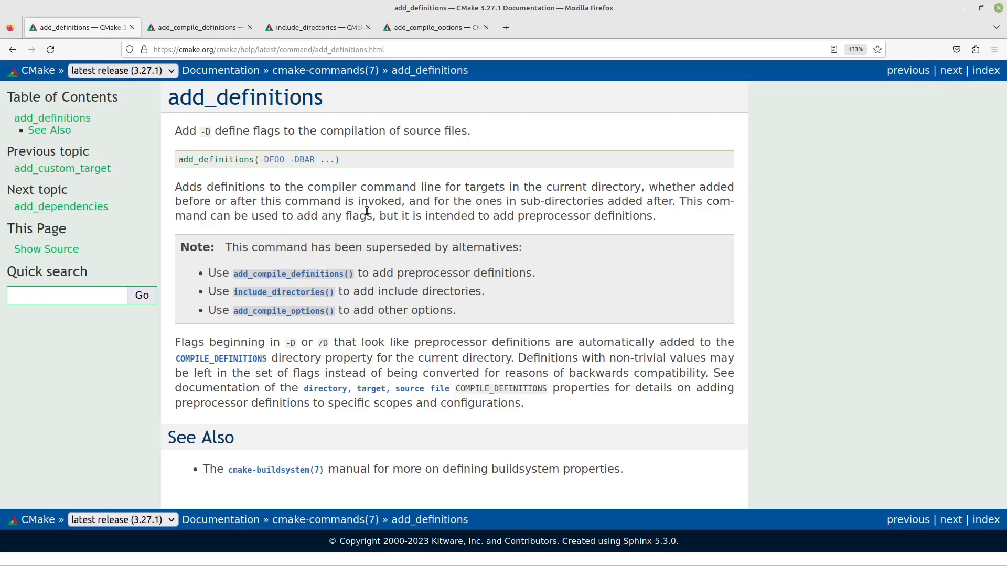
mouse_move(633, 342)
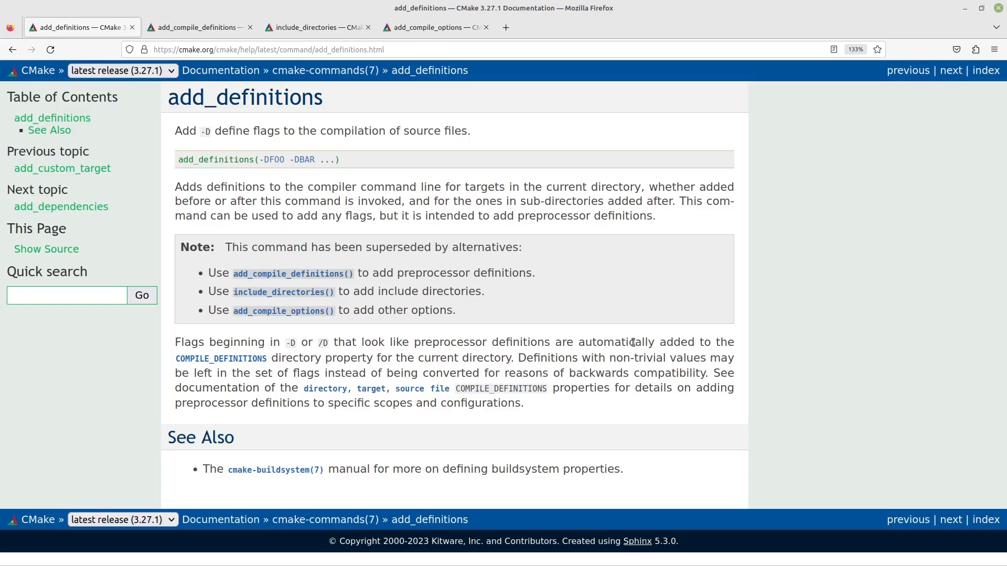